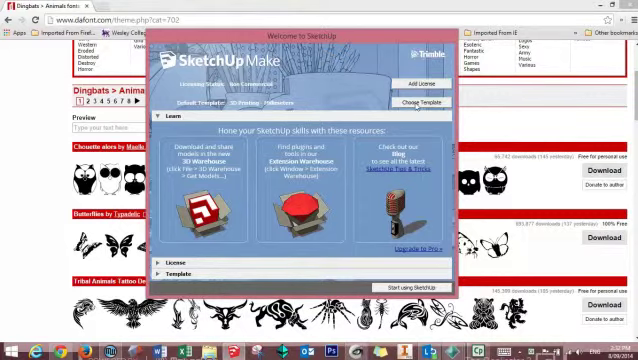
# - Open the template list on the Welcome to SketchUp screen
pyautogui.click(178, 138)
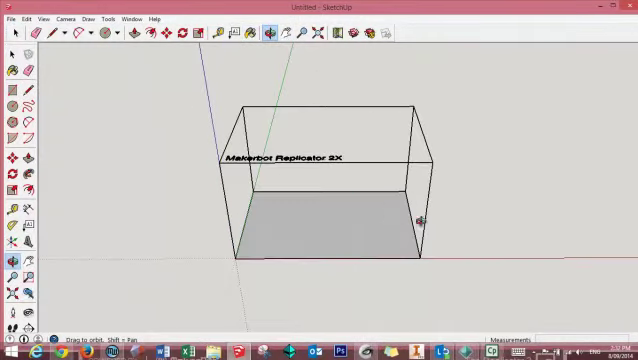
pyautogui.moveTo(487, 229)
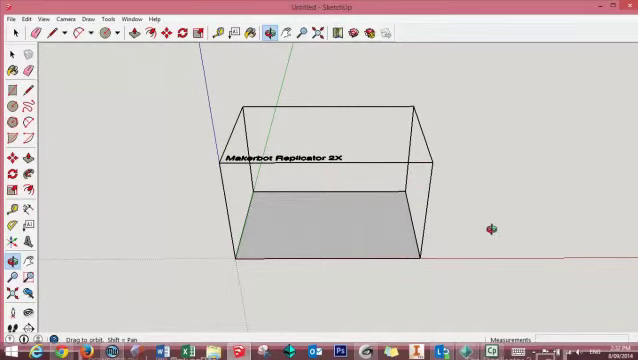
pyautogui.moveTo(530, 208)
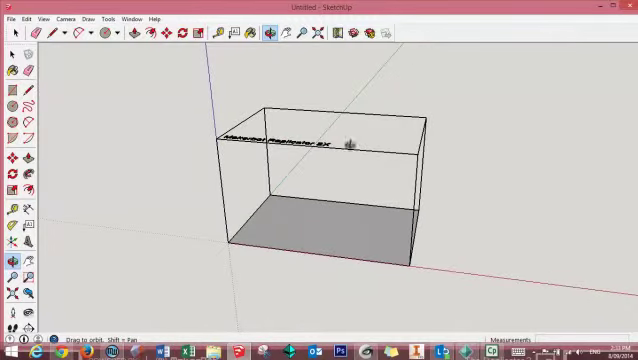
pyautogui.moveTo(480, 250)
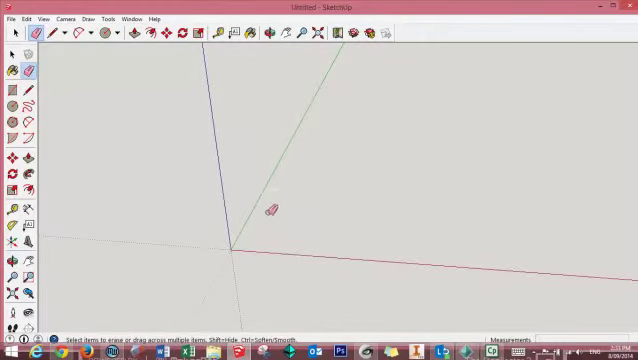
pyautogui.moveTo(170, 175)
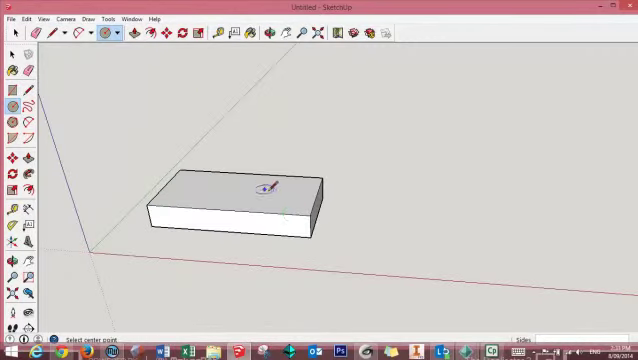
# - Draw a circle on the block's top face
pyautogui.moveTo(267, 191); pyautogui.dragTo(290, 196)
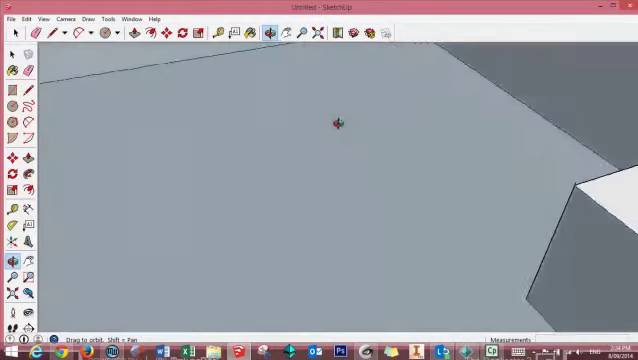
# - Orbit back out to view the whole block with its cylinder
pyautogui.moveTo(335, 125); pyautogui.dragTo(197, 127)
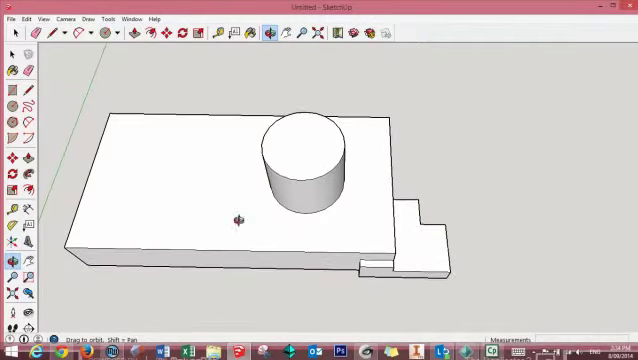
pyautogui.moveTo(133, 263)
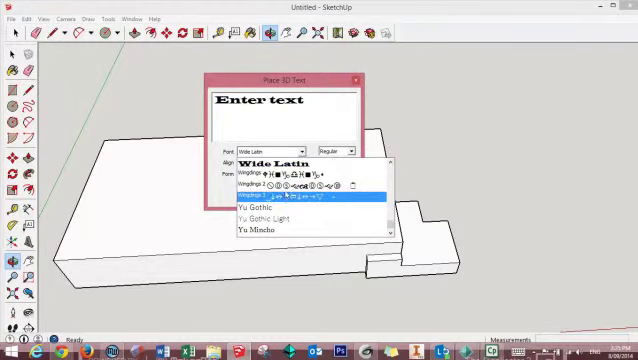
# - Pick Wingdings as the 3D Text font and select the placeholder text
pyautogui.click(270, 194)
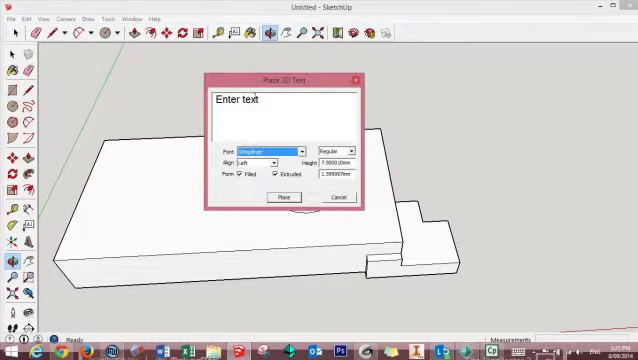
pyautogui.doubleClick(240, 100)
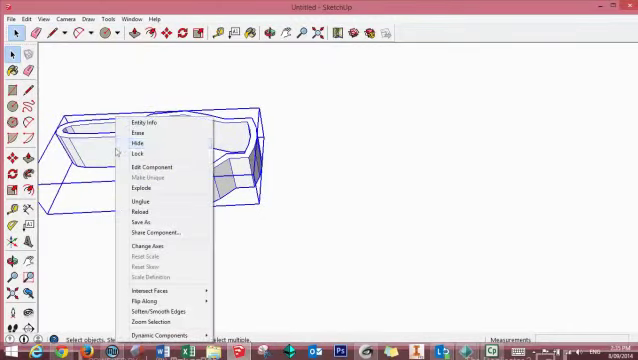
pyautogui.moveTo(140, 211)
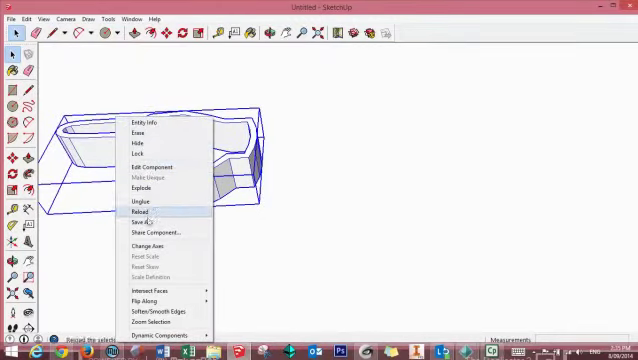
pyautogui.moveTo(143, 188)
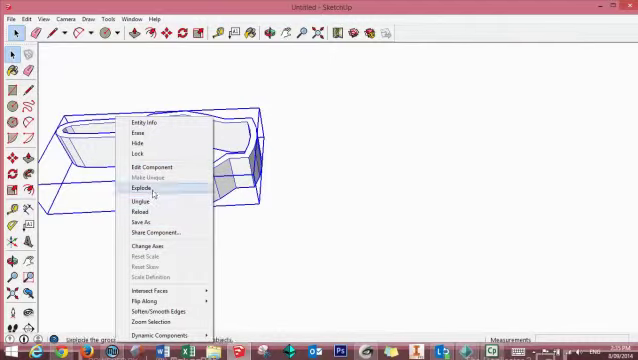
# - Explode the 3D text component into loose geometry
pyautogui.click(141, 187)
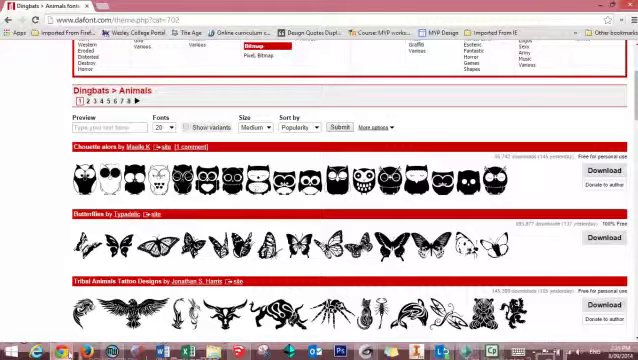
# - Scroll through DaFont's Dingbats > Animals font listing
pyautogui.scroll(3)
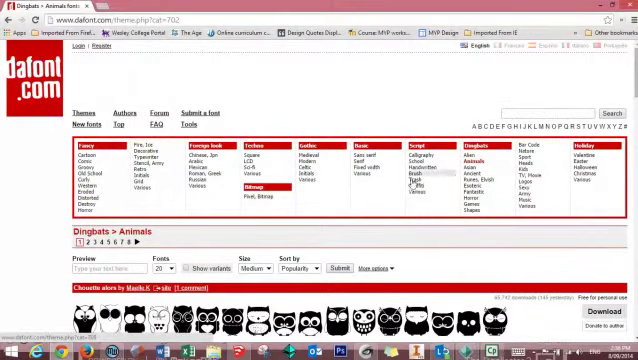
pyautogui.scroll(-3)
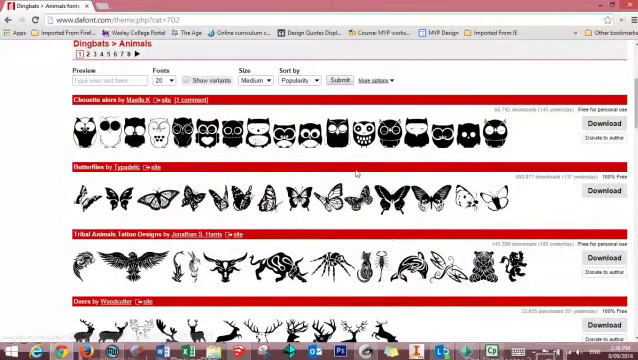
pyautogui.moveTo(212, 160)
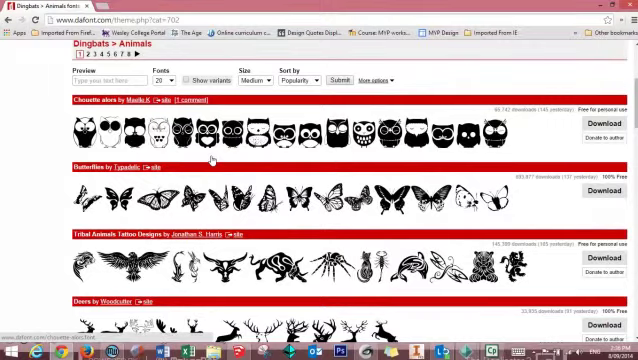
pyautogui.scroll(-3)
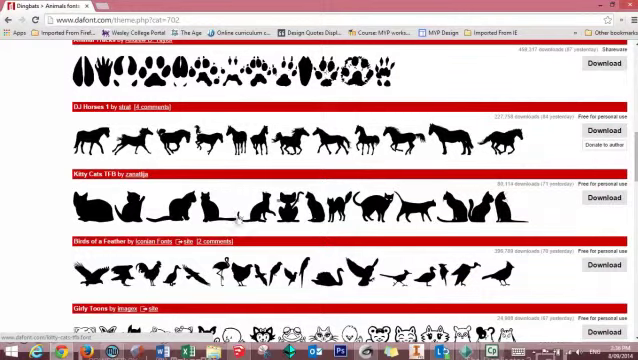
pyautogui.scroll(-3)
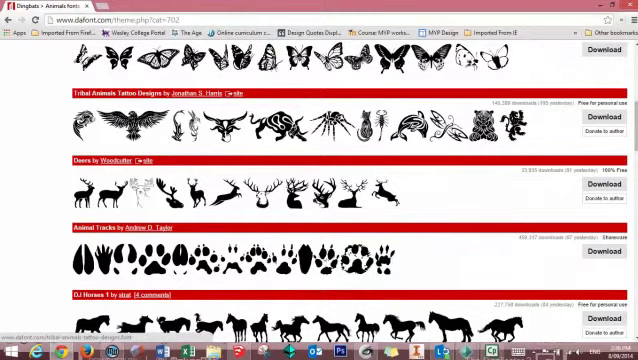
pyautogui.scroll(-3)
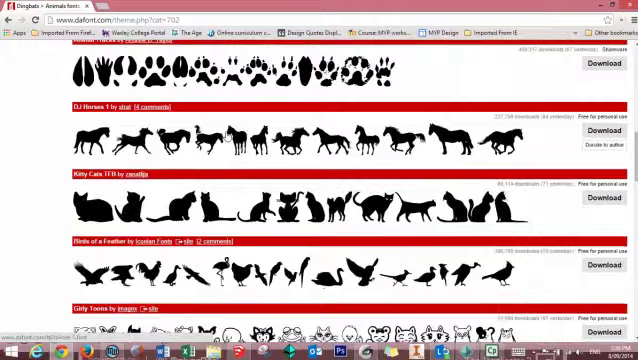
pyautogui.scroll(-3)
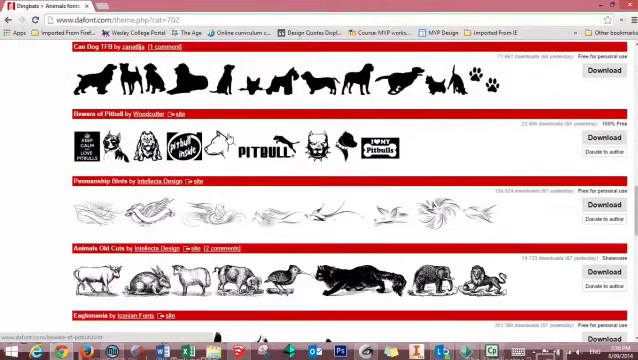
pyautogui.scroll(-3)
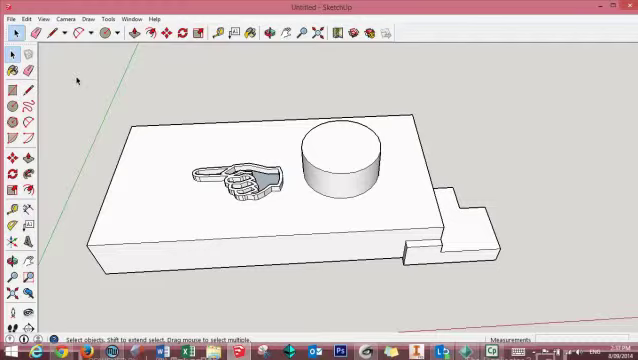
# - Export the model as COLLADA file test.dae to the Desktop
pyautogui.click(10, 18)
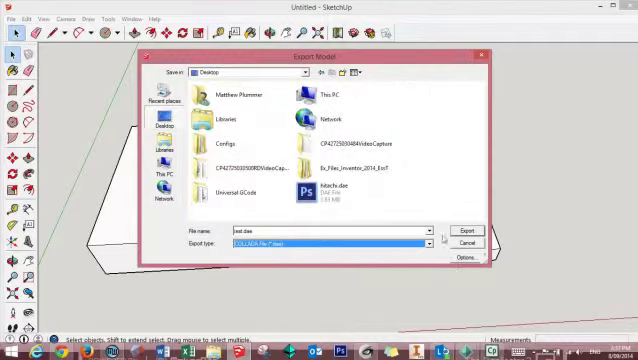
pyautogui.click(472, 228)
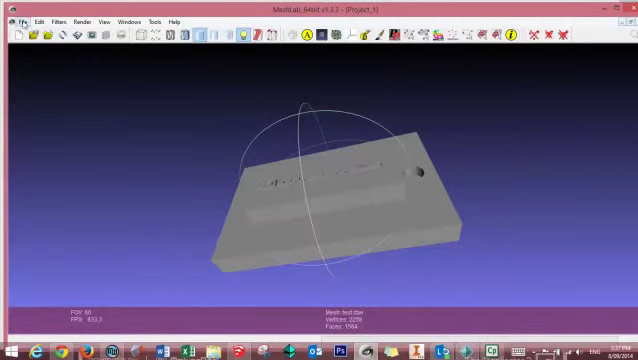
# - Import test.dae into a new empty MeshLab project, accepting the pre-open options
pyautogui.click(14, 21)
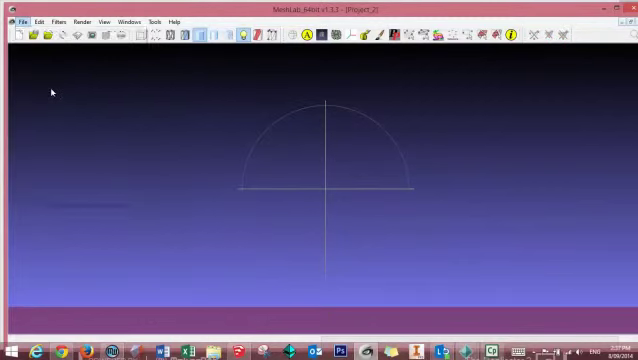
pyautogui.click(40, 37)
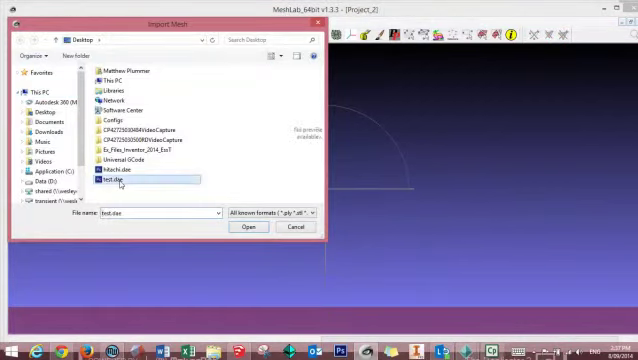
pyautogui.click(248, 227)
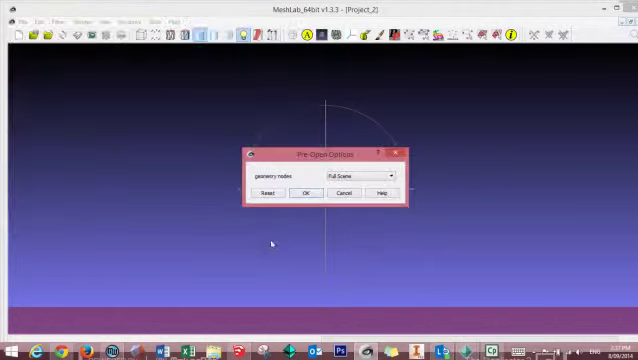
pyautogui.click(304, 193)
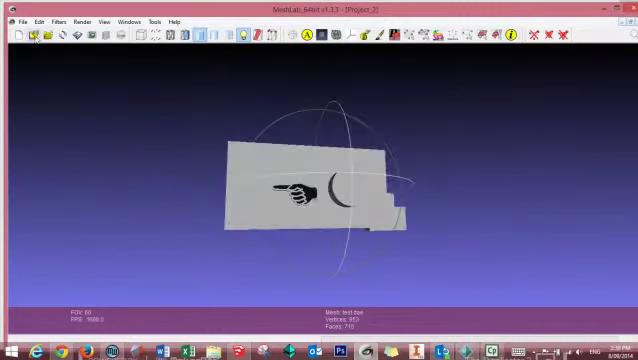
# - Export the mesh in STL format as test.stl
pyautogui.click(11, 21)
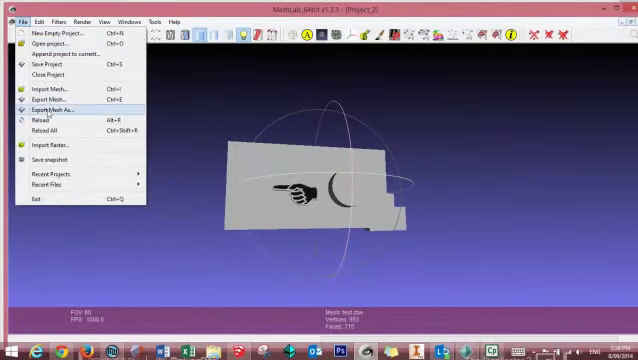
pyautogui.click(52, 109)
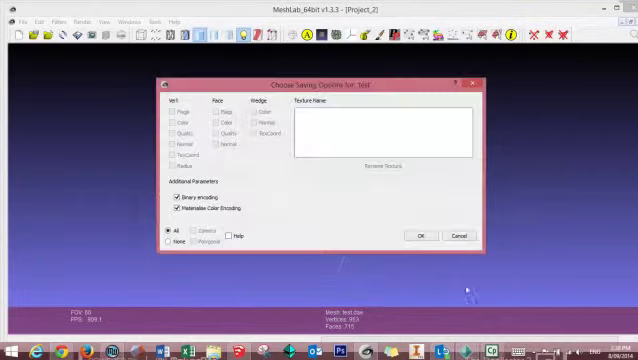
pyautogui.click(416, 235)
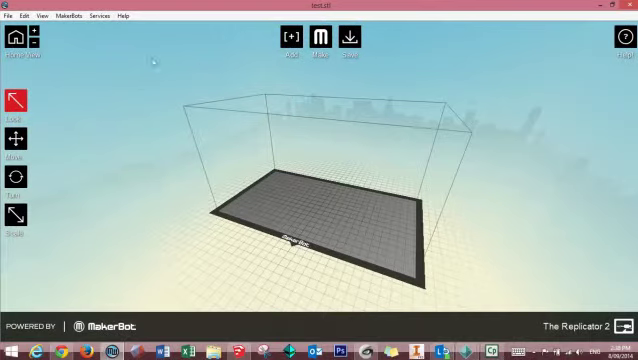
pyautogui.moveTo(289, 41)
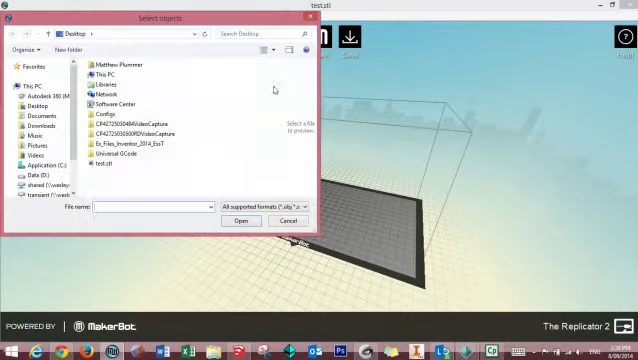
# - Add test.stl from the Desktop to the MakerBot build plate
pyautogui.click(114, 170)
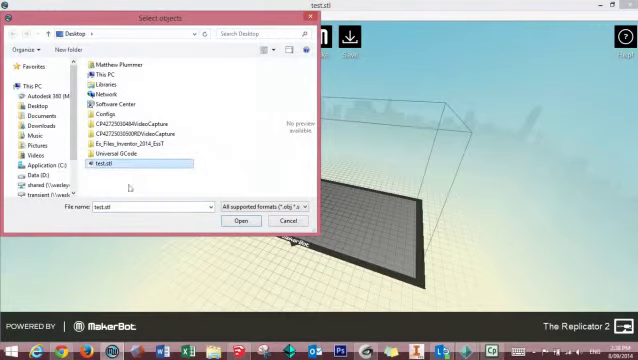
pyautogui.click(240, 220)
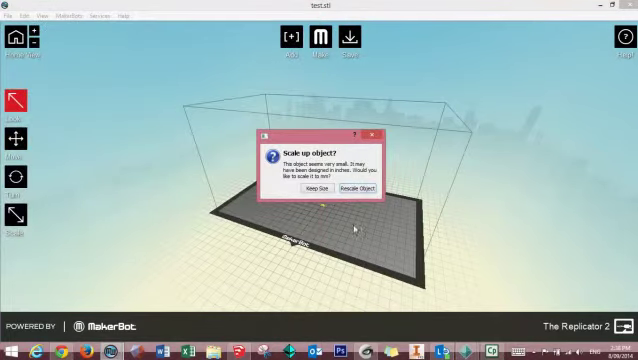